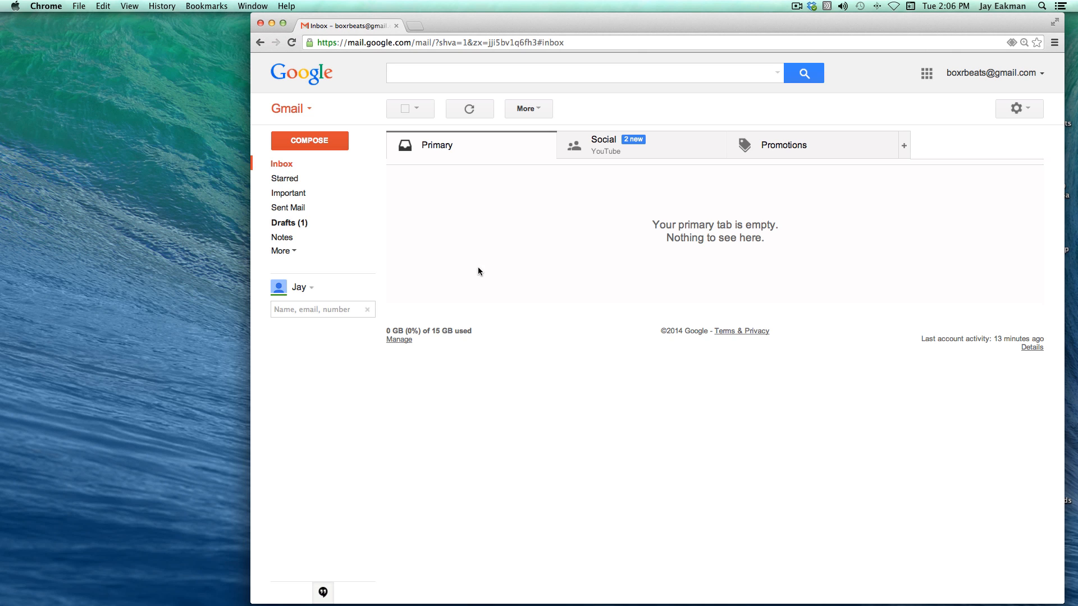
Go from the gear menu into Settings and show the Labs list of experimental features.
left_click(1018, 109)
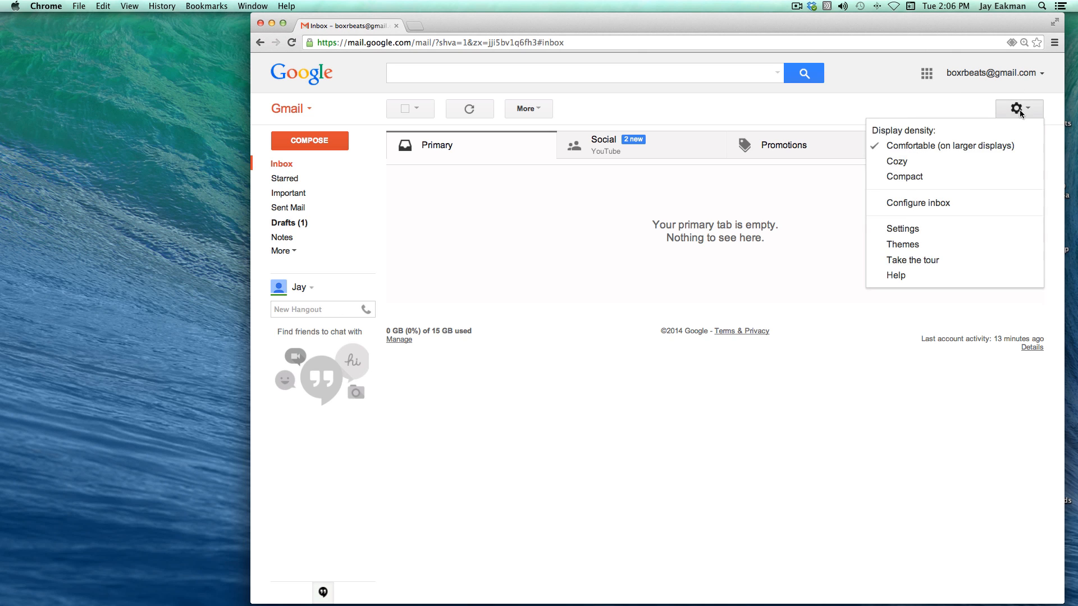
left_click(901, 228)
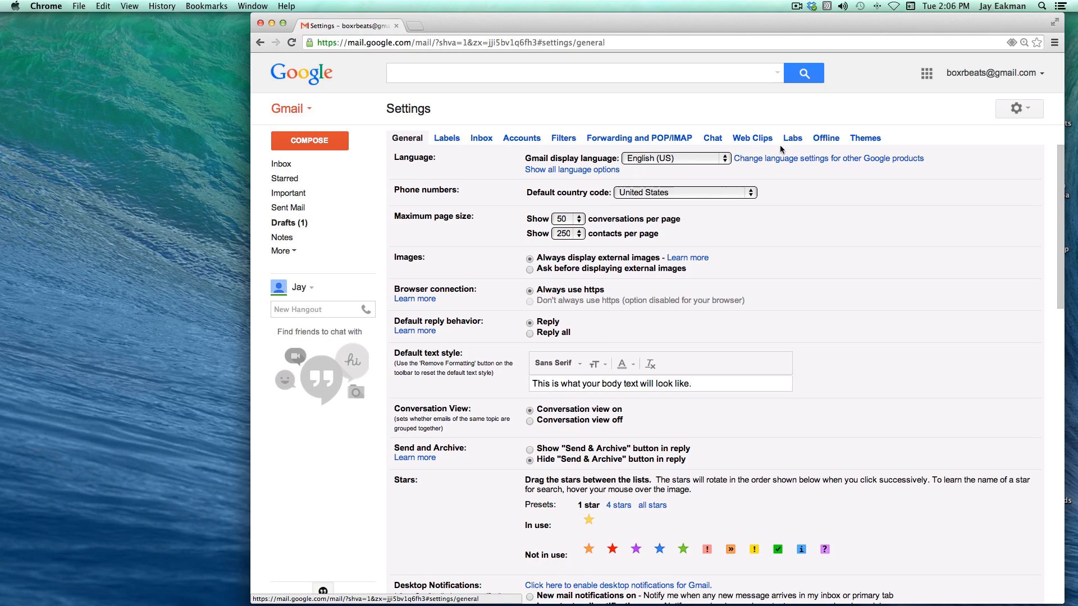
left_click(791, 138)
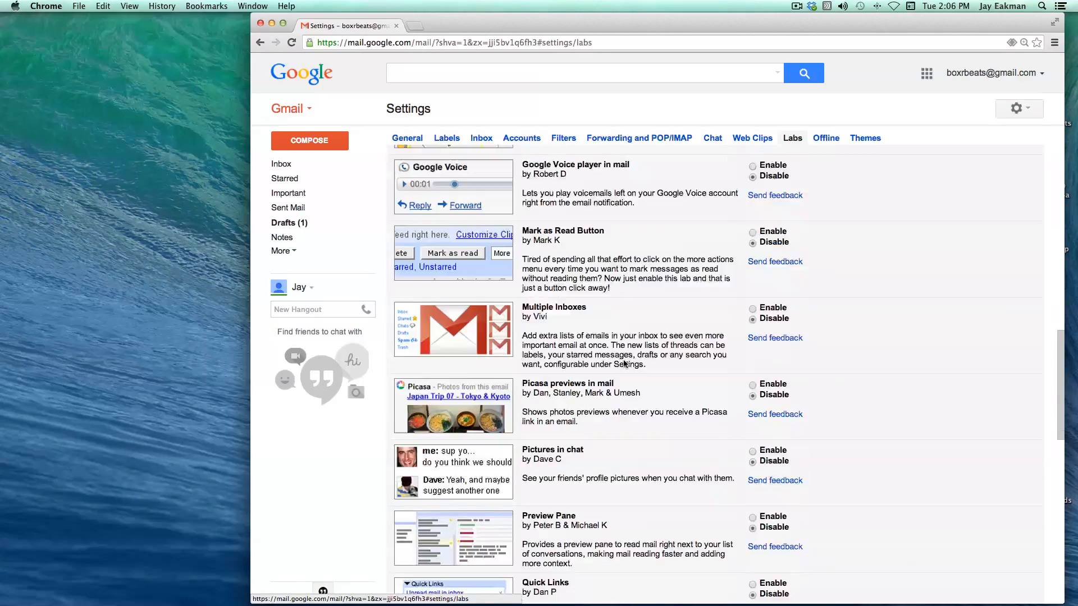
scroll("up", 3)
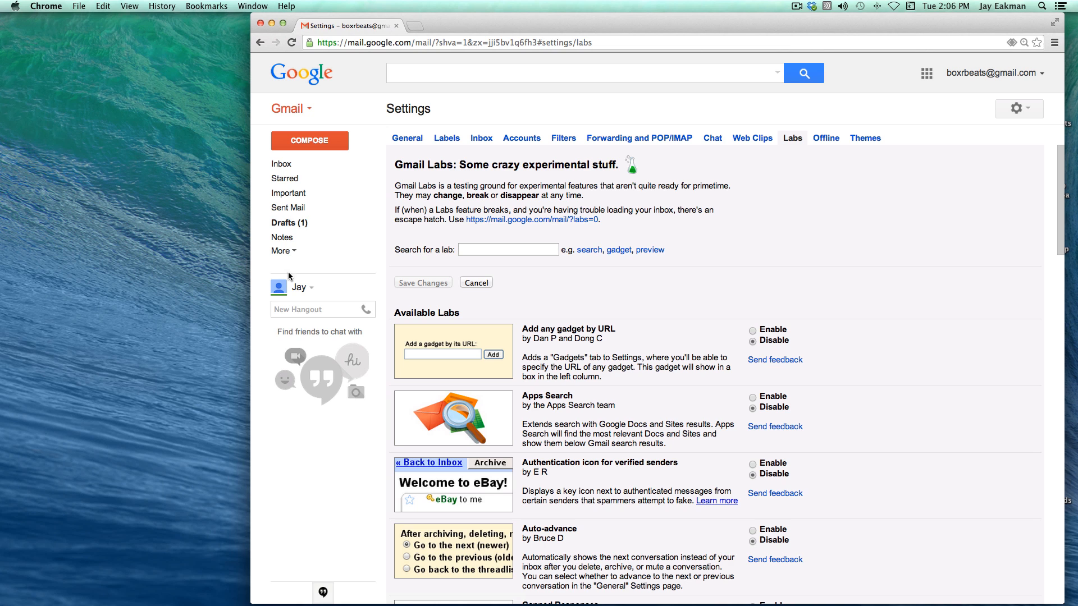
Revert chat from Hangouts to the old chat via the chat menu and confirm the dialog.
left_click(301, 286)
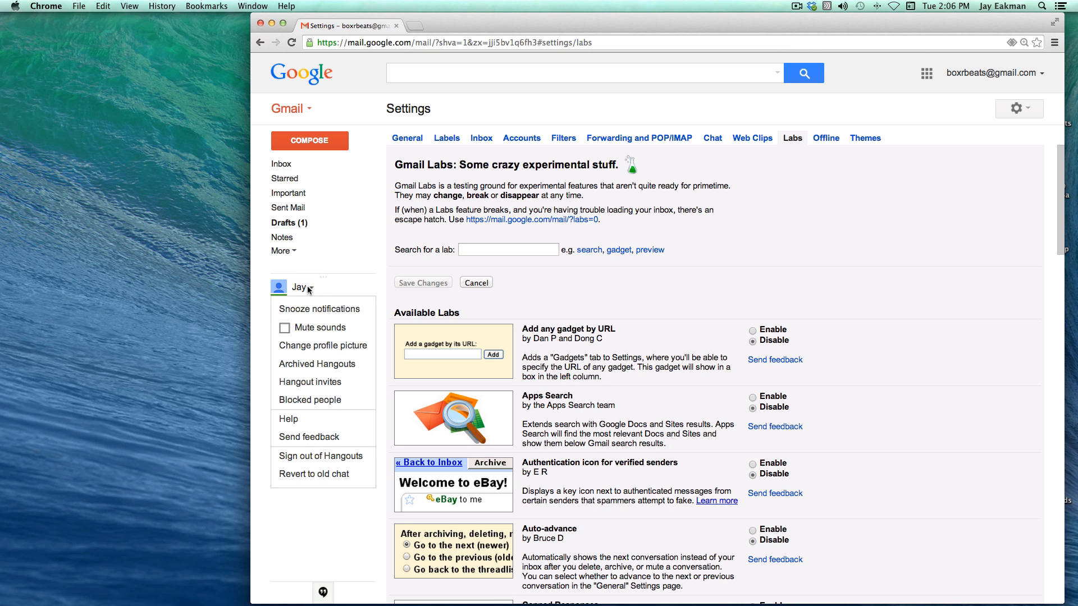
left_click(313, 473)
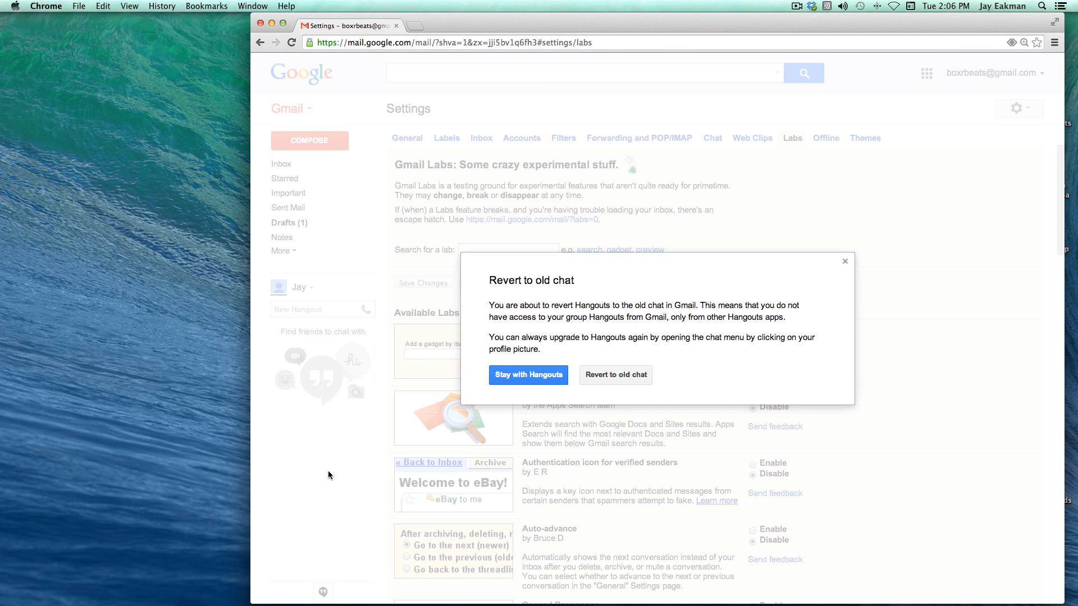
left_click(614, 375)
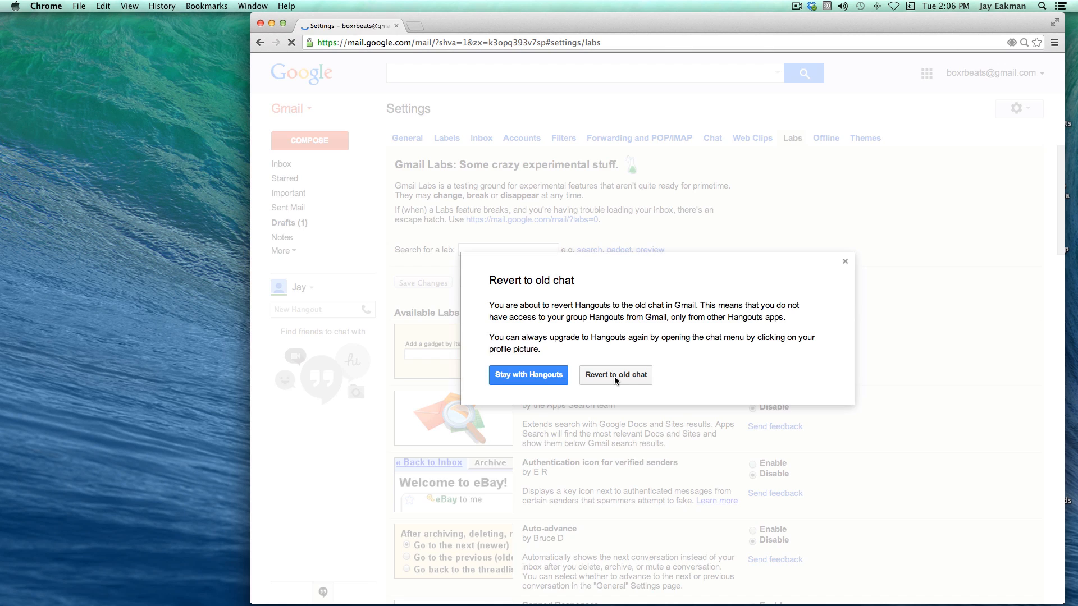
left_click(614, 375)
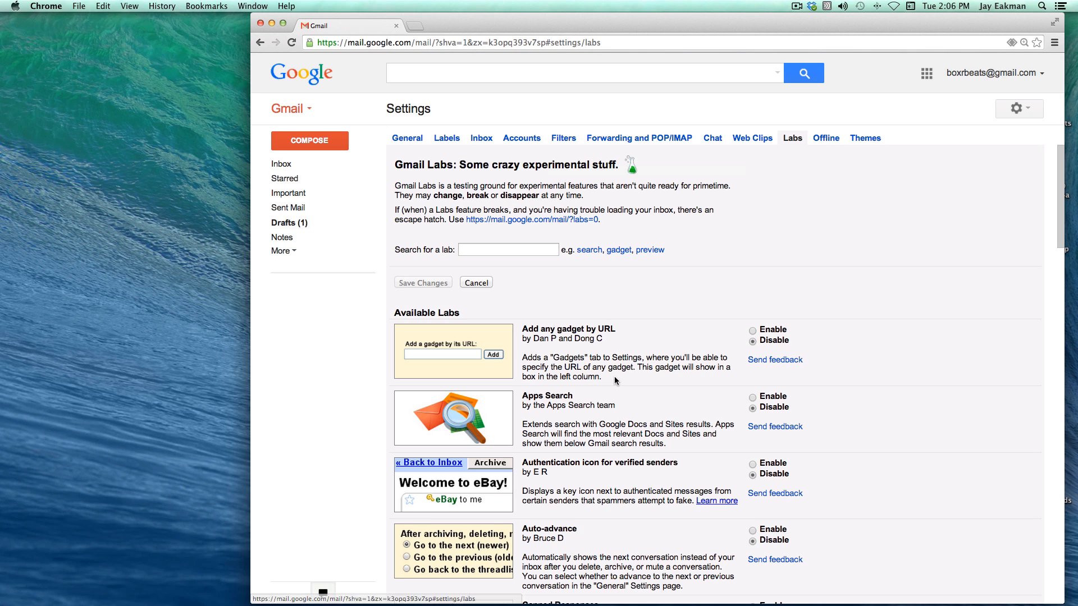
Enable the 'SMS (text messaging) in Chat' lab and save the Labs changes.
scroll("down", 3)
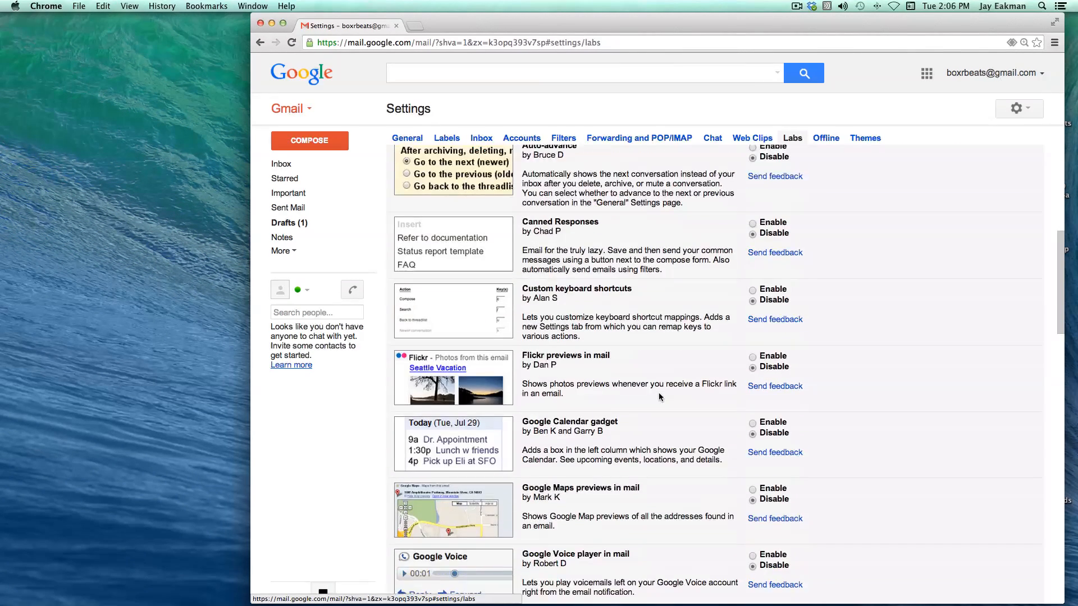
scroll("down", 3)
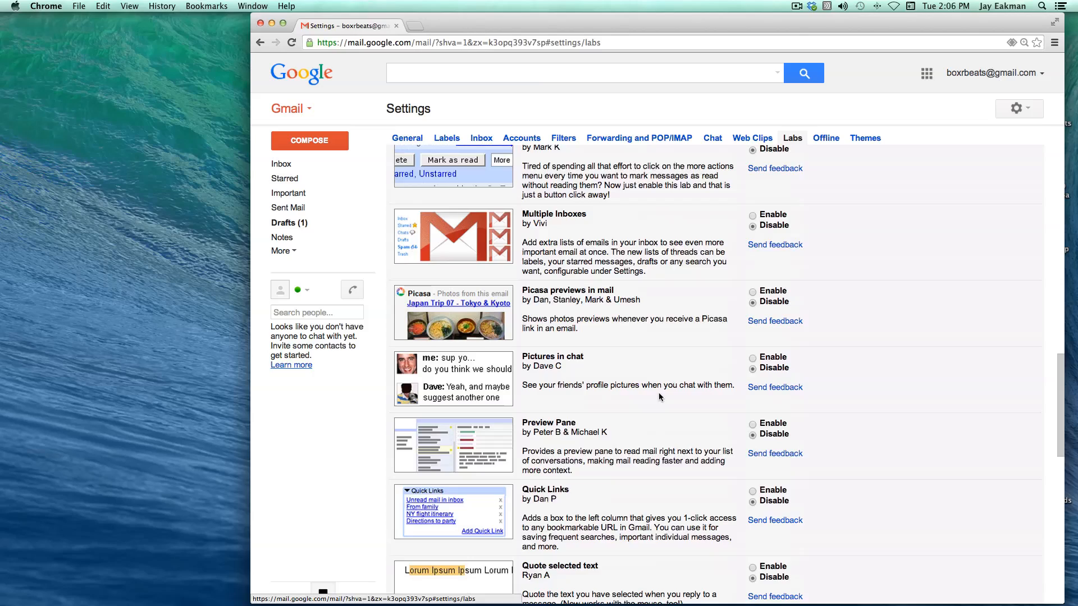
scroll("down", 3)
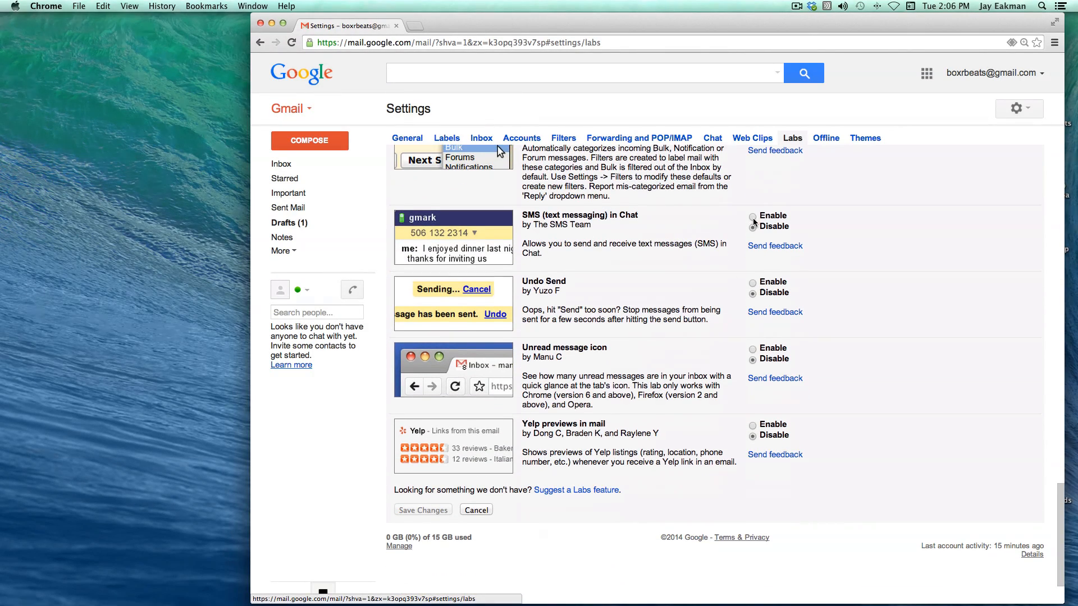
left_click(752, 216)
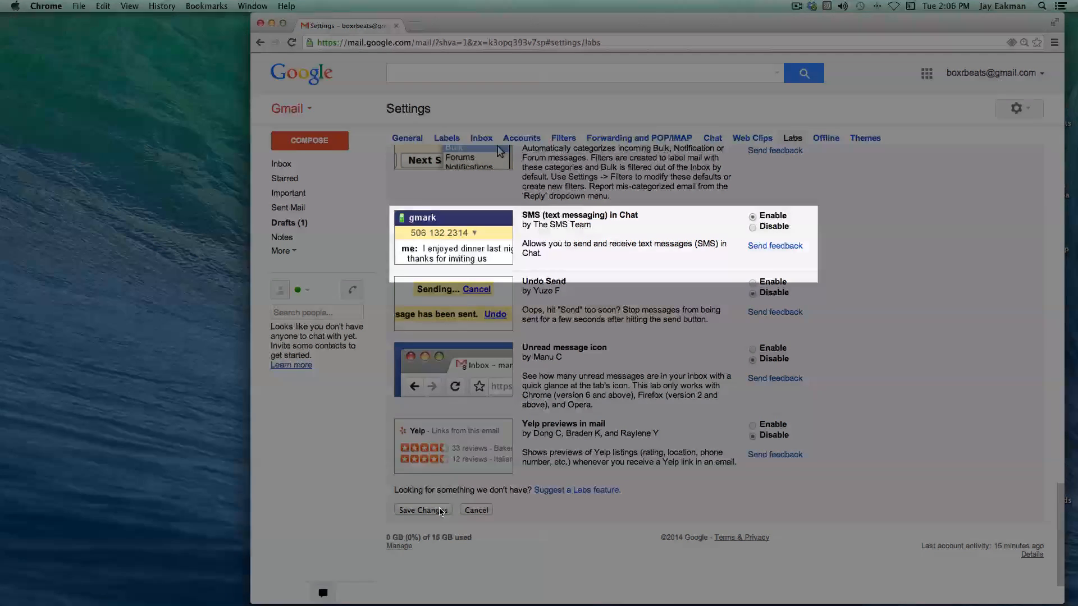
left_click(422, 509)
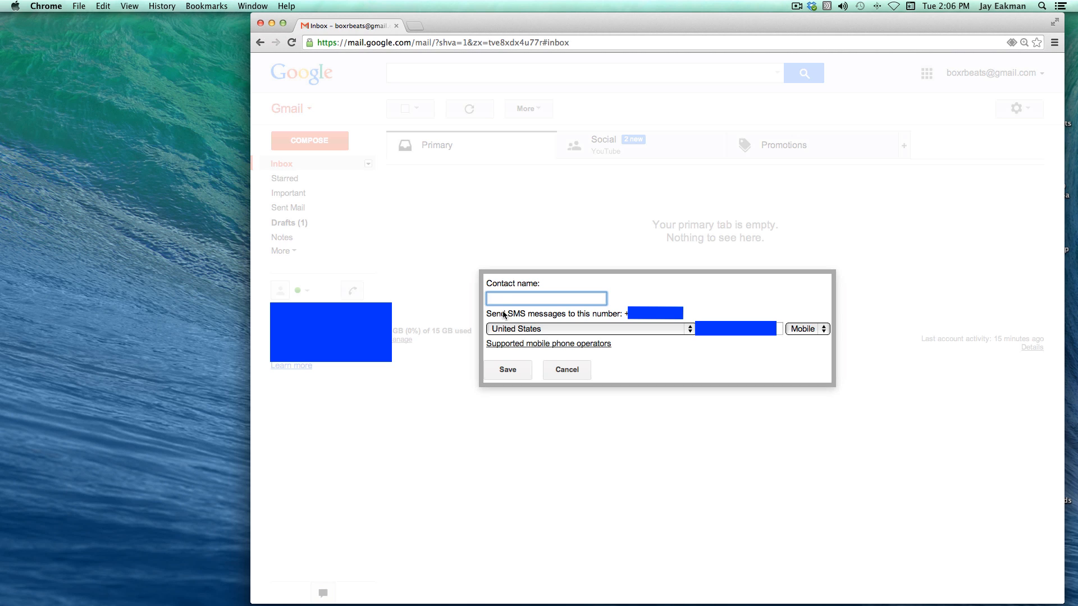
Name the new SMS contact 'Jay' and save it, opening a texting chat with that number.
type("J")
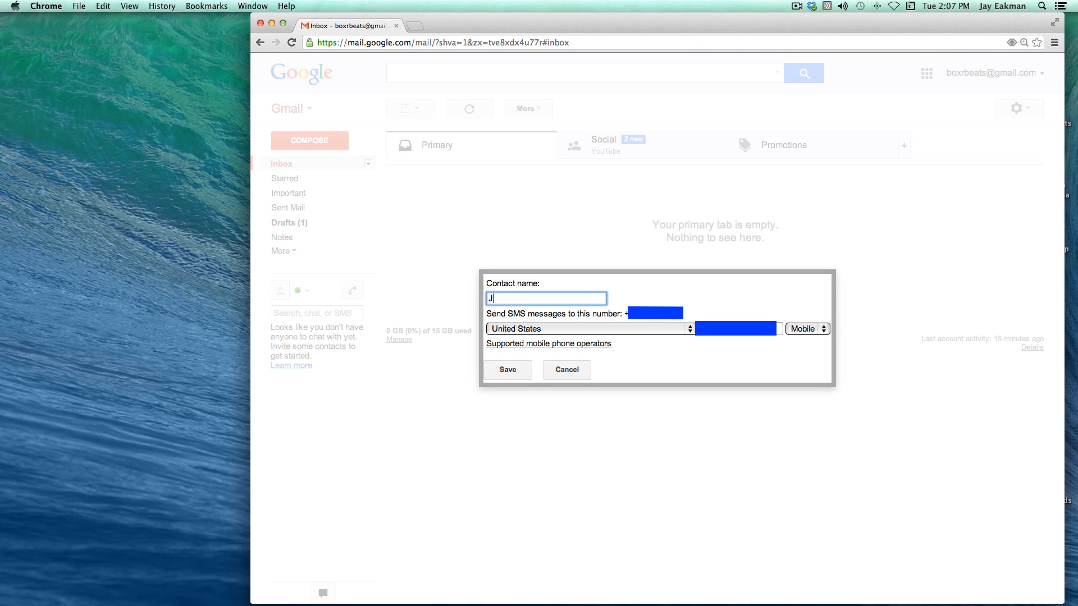
type("ay")
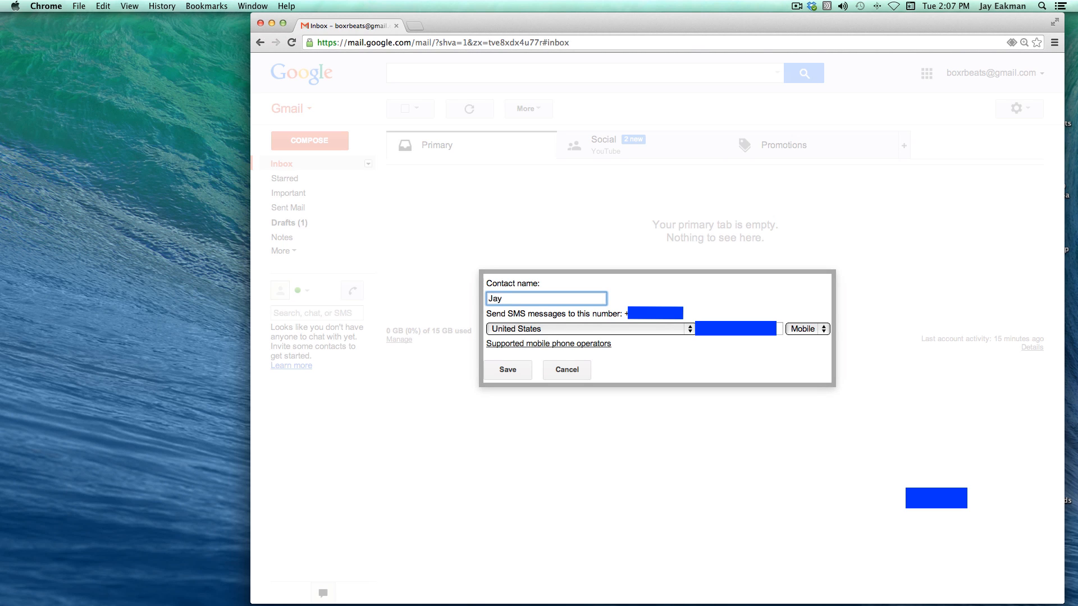
left_click(507, 369)
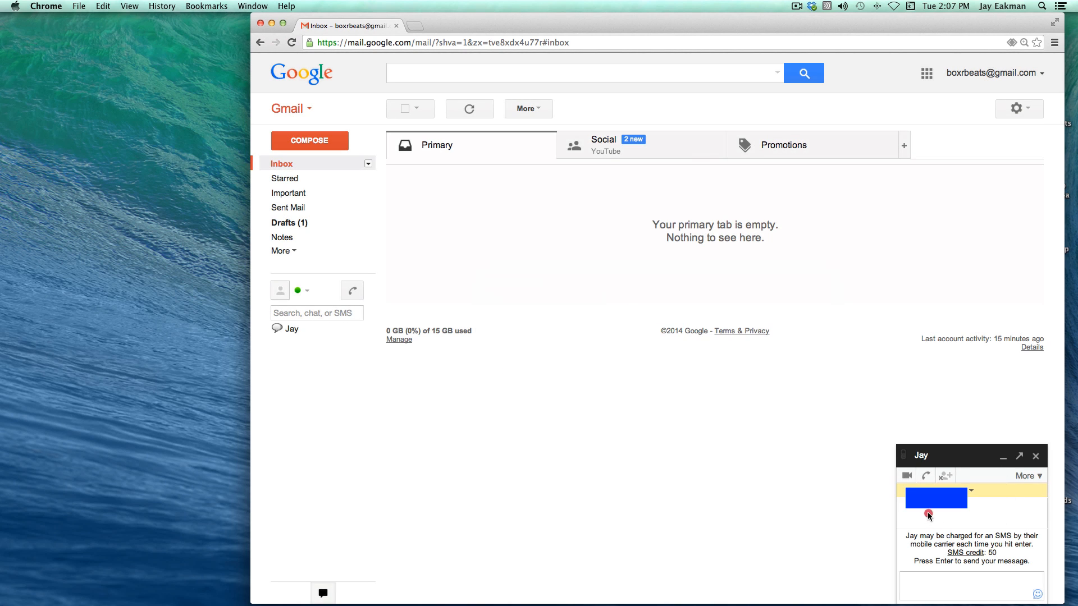
Send the text message 'Hi' to Jay from the chat window's SMS box.
left_click(970, 586)
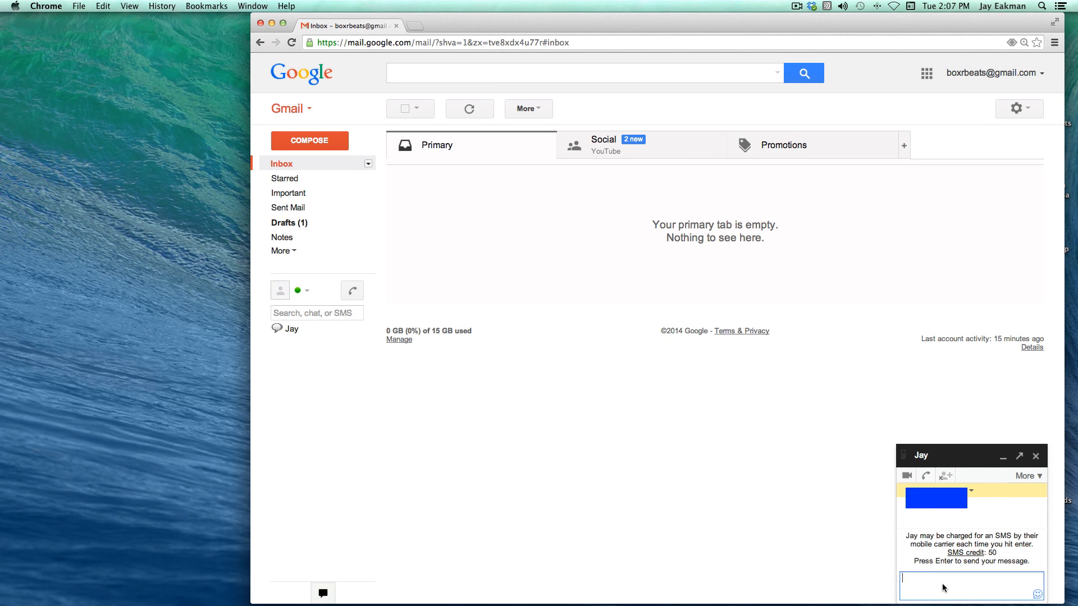
type("Hi")
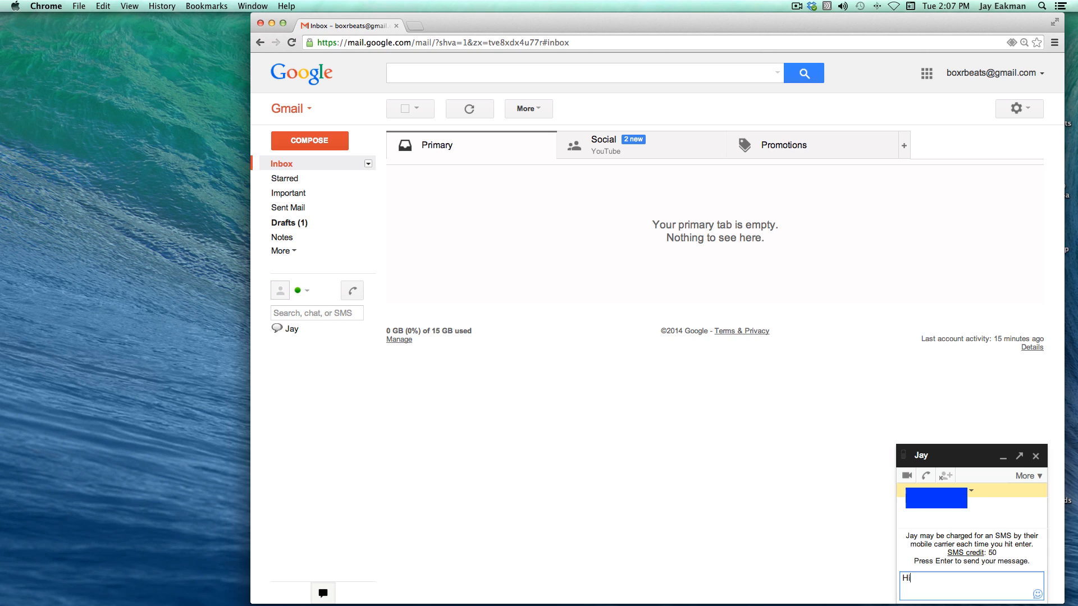
key("enter")
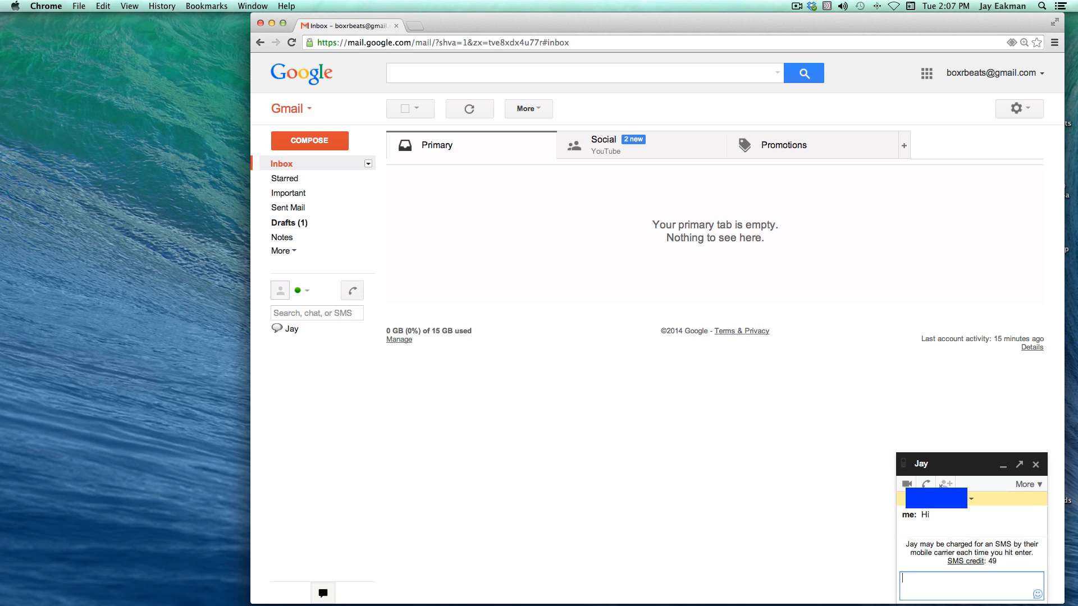